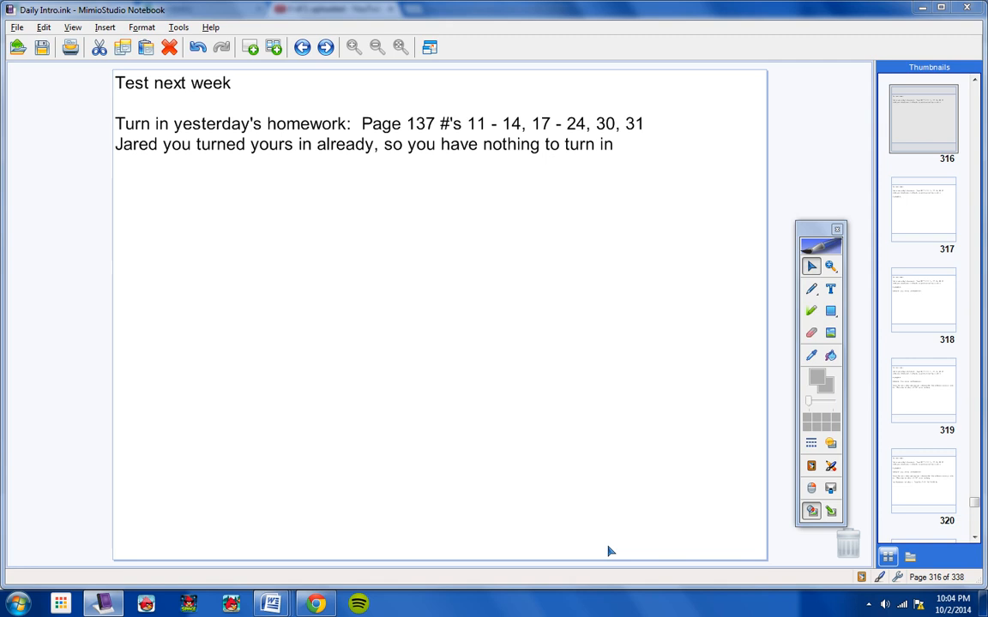
{"action": "mouse_move", "coordinate": [740, 417]}
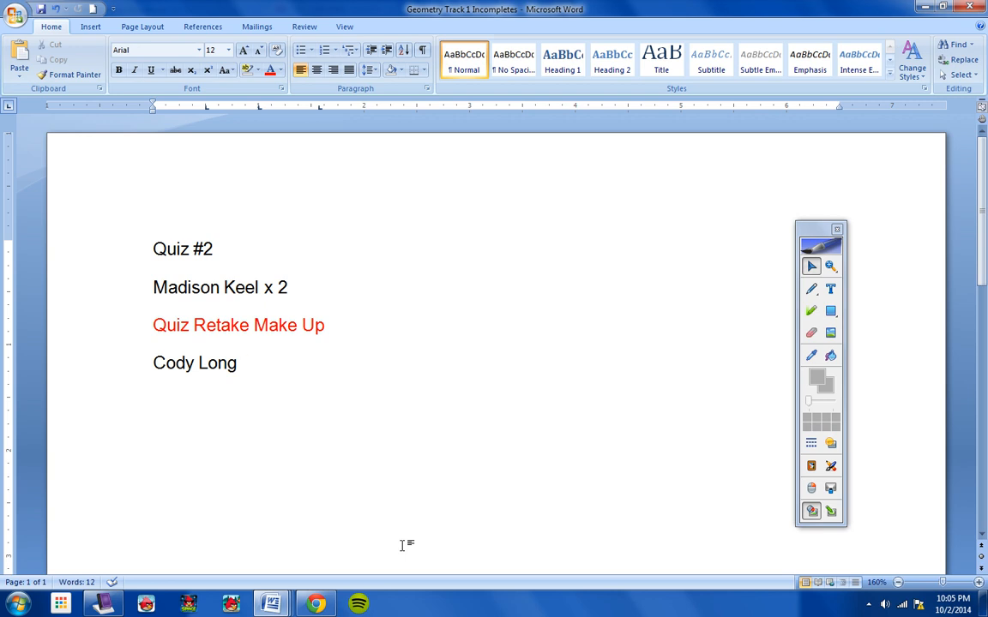
Step: Bring up the Geometry Track 1 Incompletes document listing who owes Quiz #2 and retakes
{"action": "left_click", "coordinate": [240, 364]}
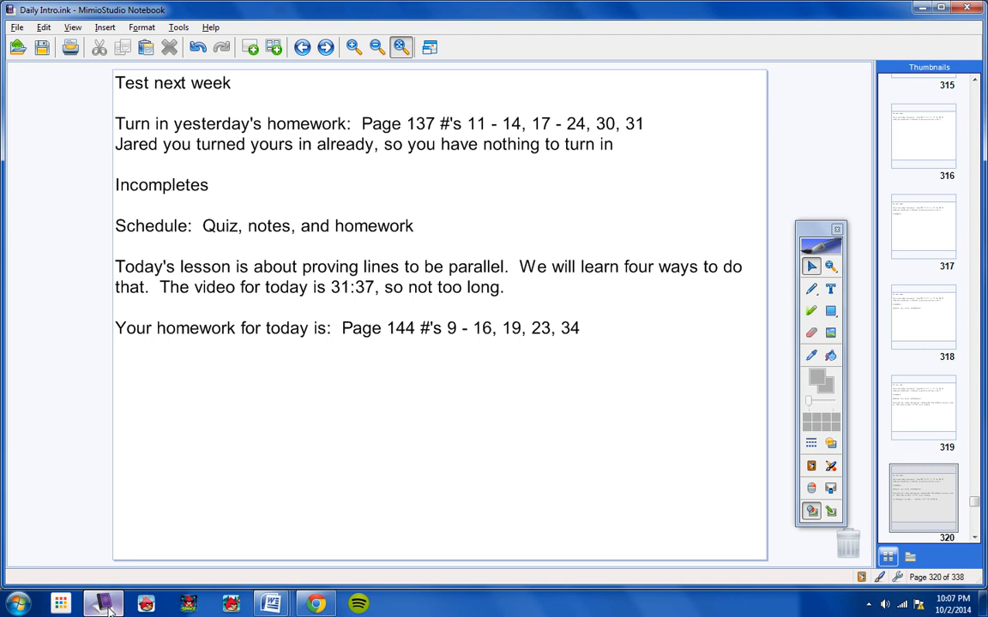
{"action": "mouse_move", "coordinate": [514, 419]}
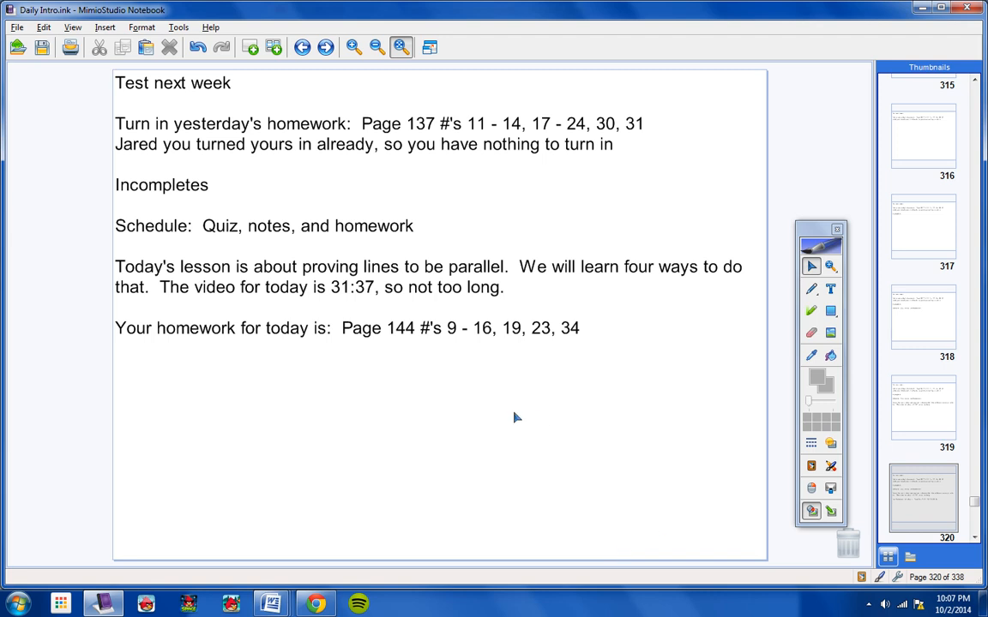
{"action": "mouse_move", "coordinate": [480, 355]}
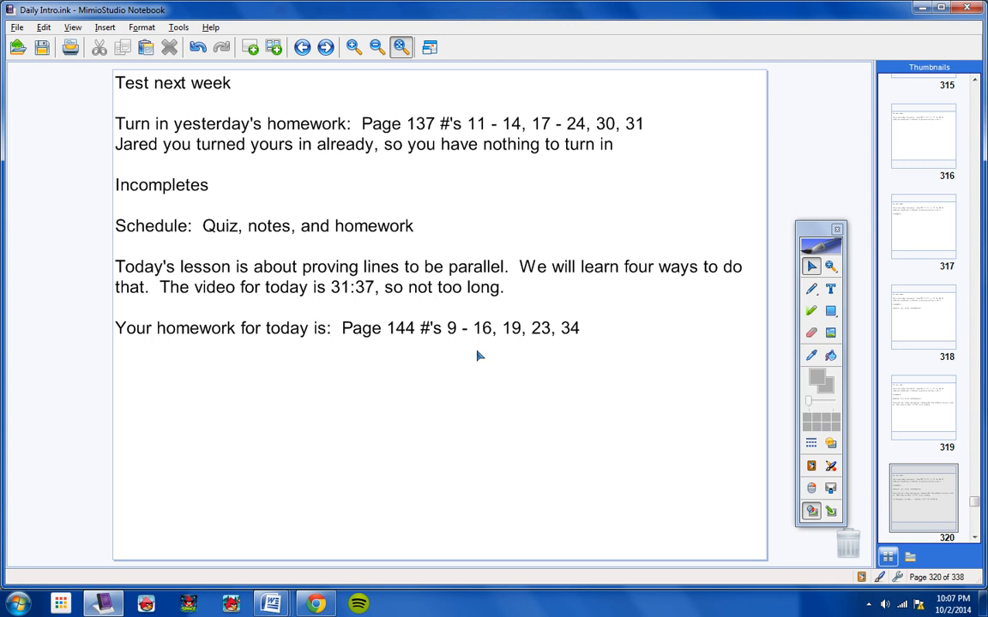